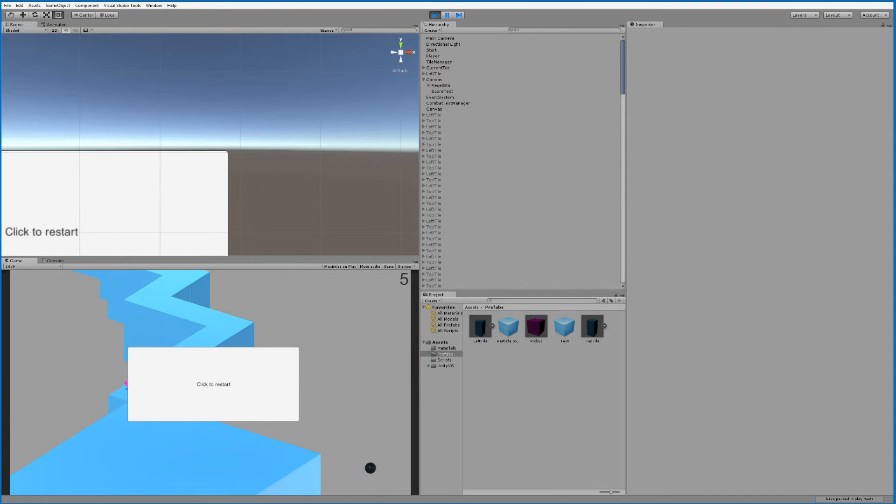
Restart after the ball falls, play a run ending at score 9, and restart again
left_click(213, 385)
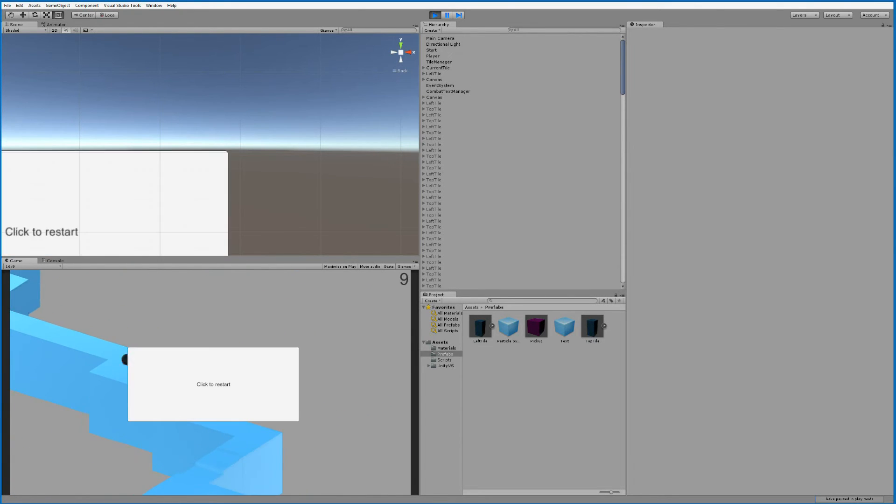
left_click(213, 385)
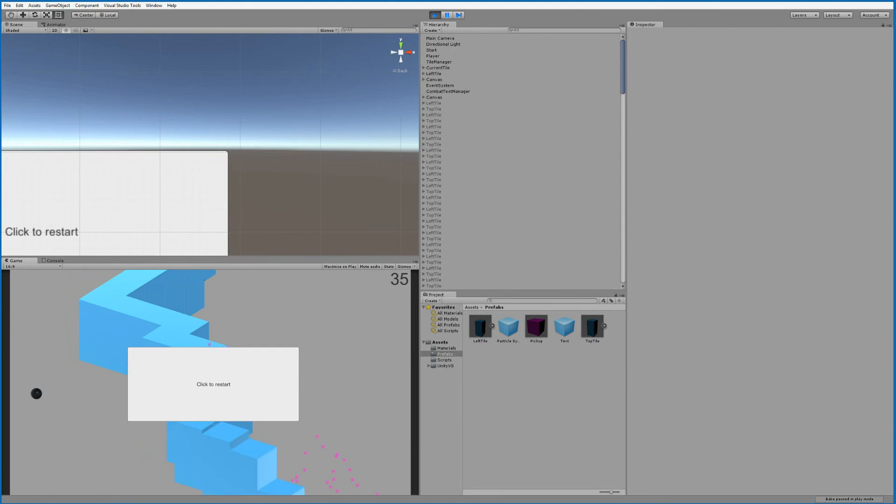
Restart after the score-35 run so a fresh game begins at score 0
left_click(213, 385)
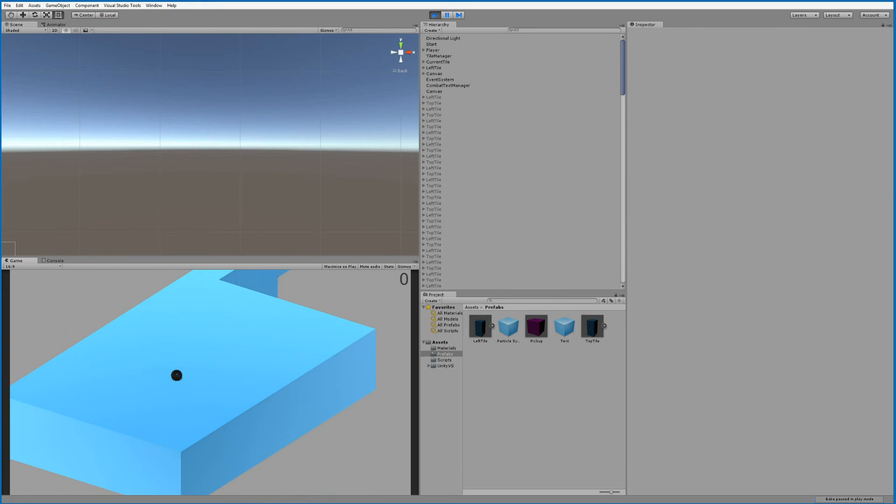